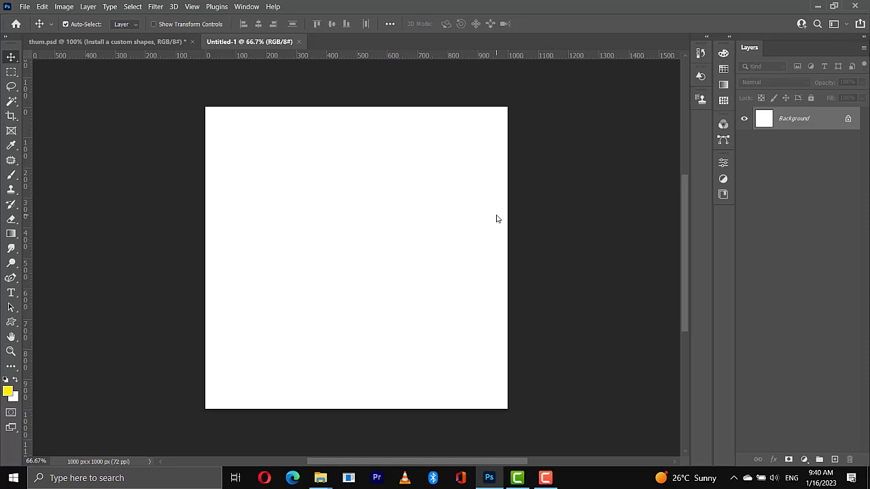
Show the Shapes panel from the Window menu
click(247, 7)
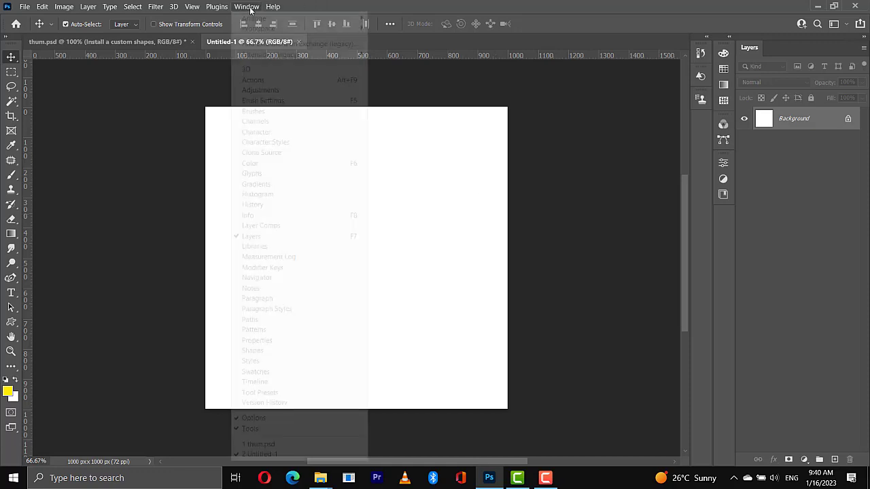
mouse_move(252, 350)
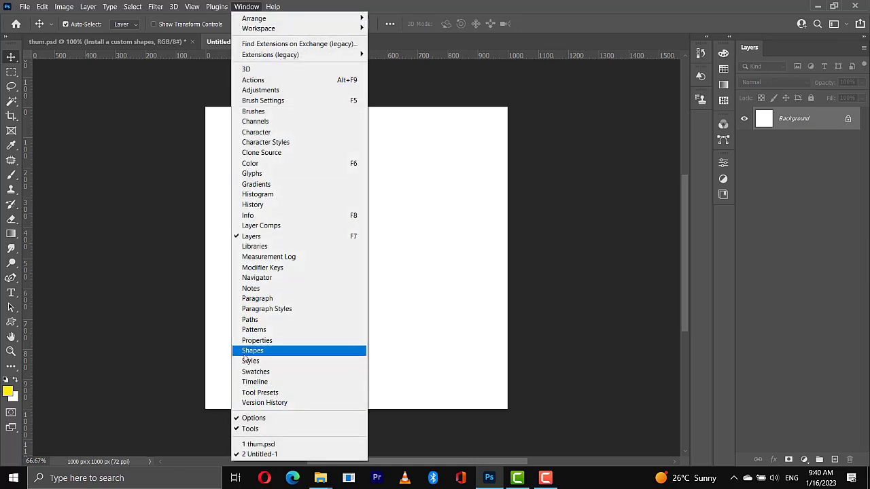
click(252, 351)
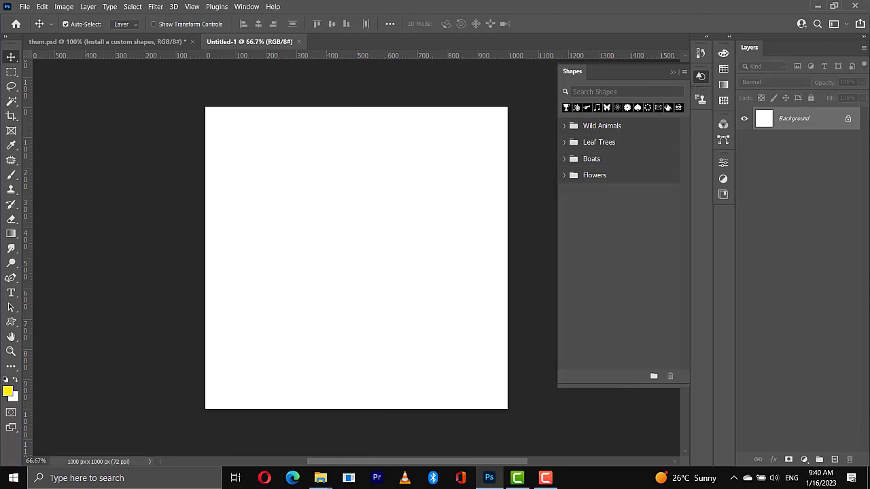
mouse_move(669, 107)
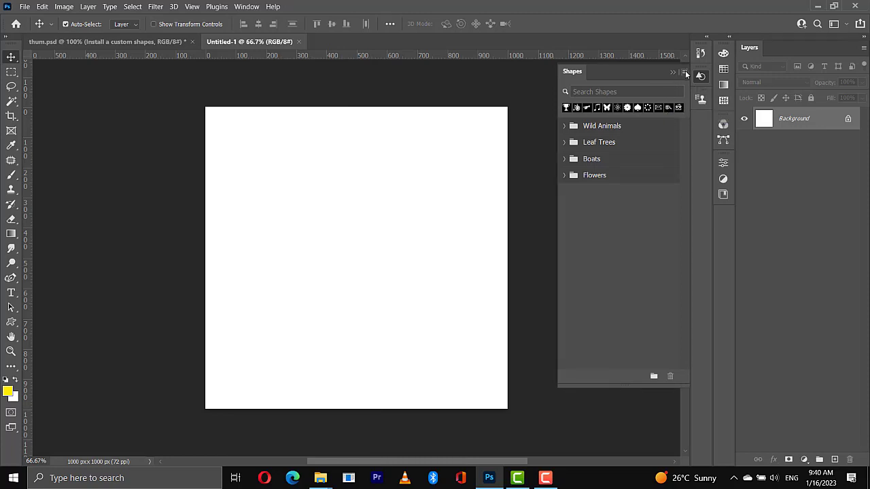
click(675, 72)
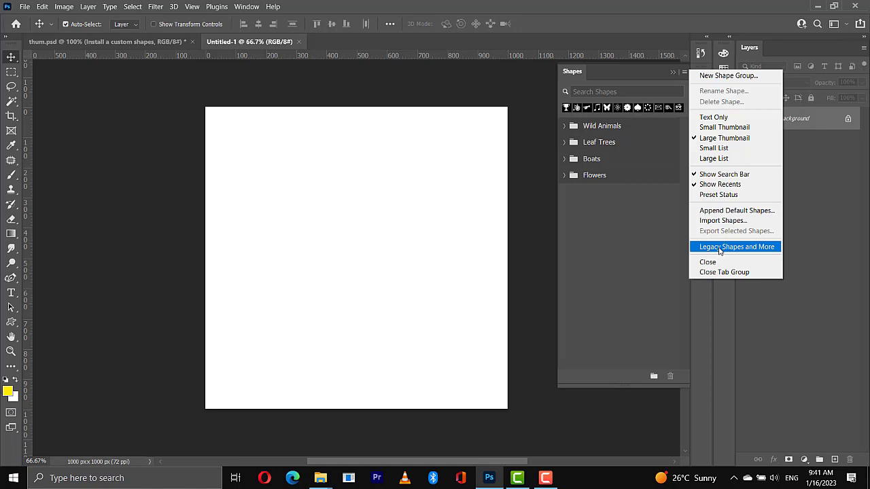
click(735, 247)
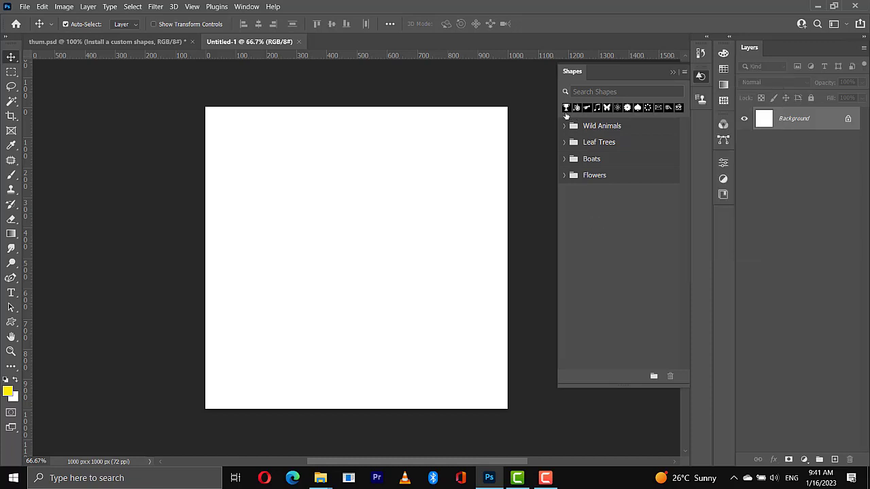
mouse_move(614, 129)
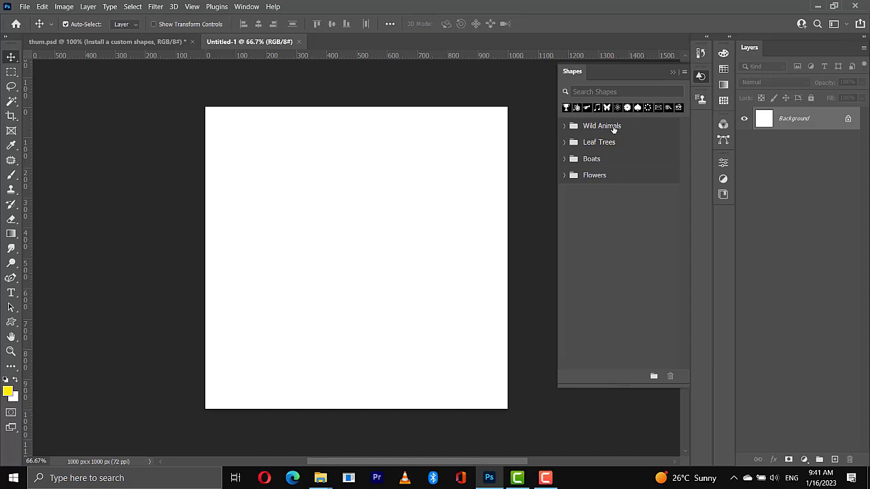
mouse_move(688, 209)
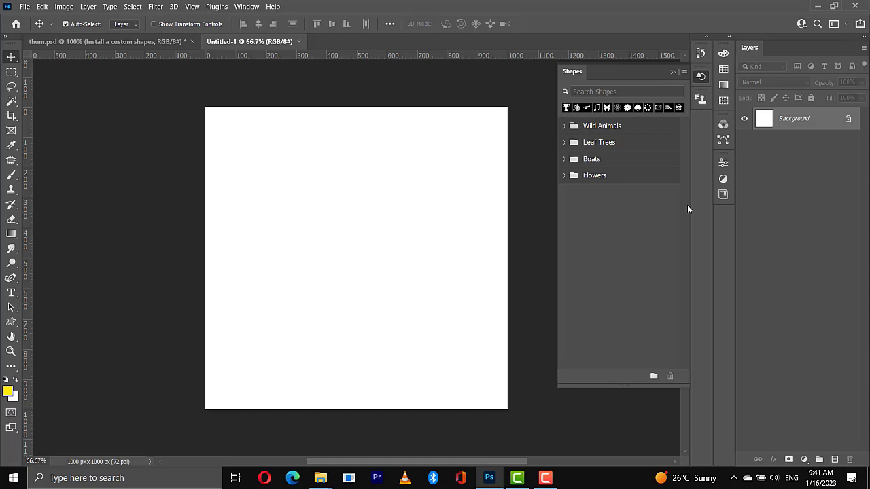
mouse_move(610, 281)
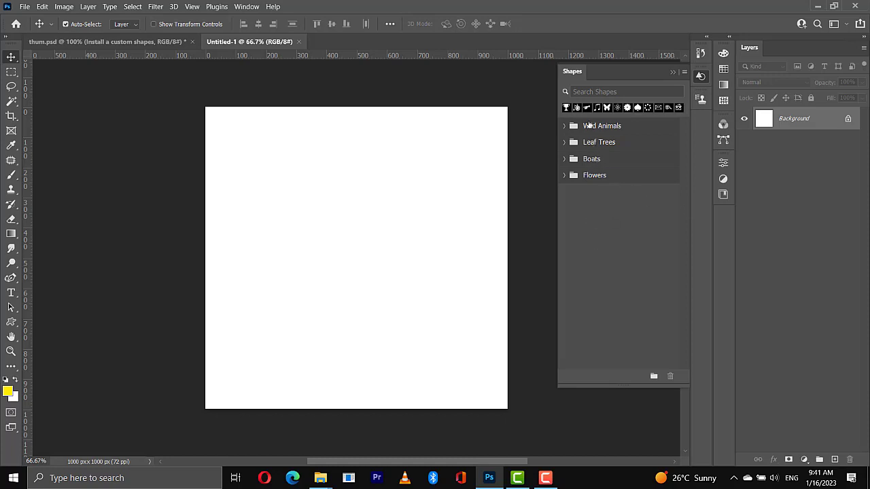
mouse_move(577, 255)
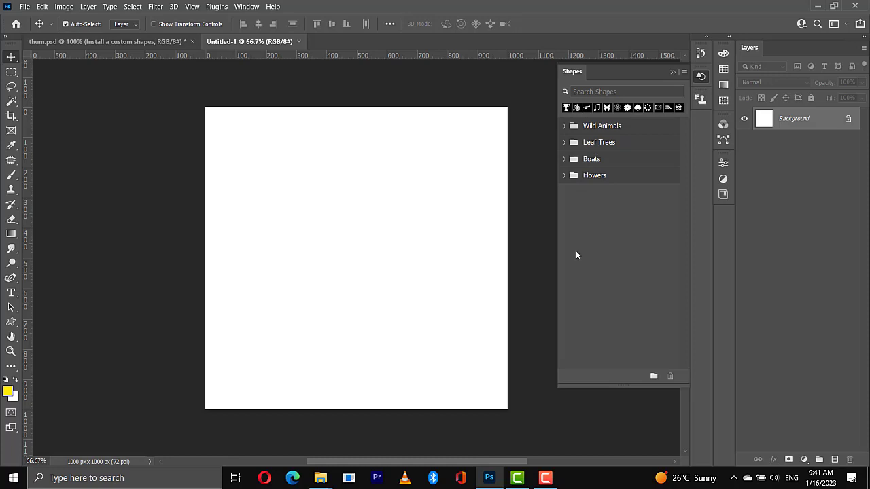
mouse_move(678, 76)
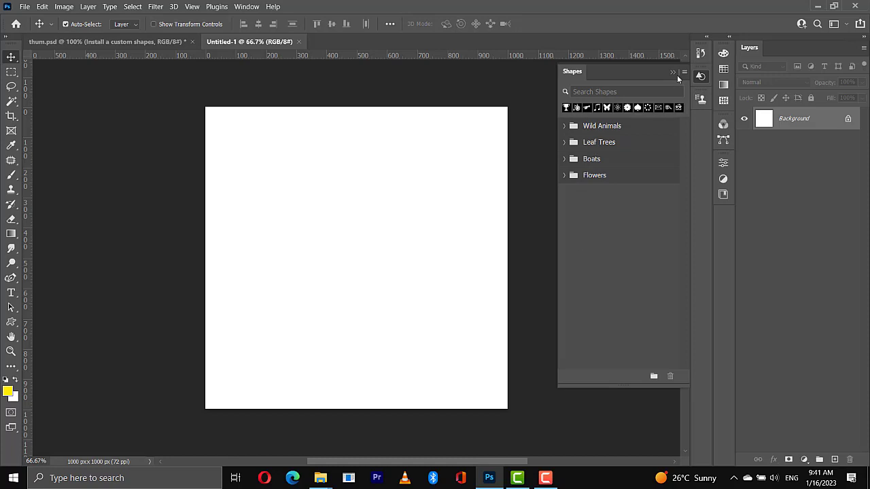
Append Legacy Shapes and More from the Shapes panel menu
click(683, 72)
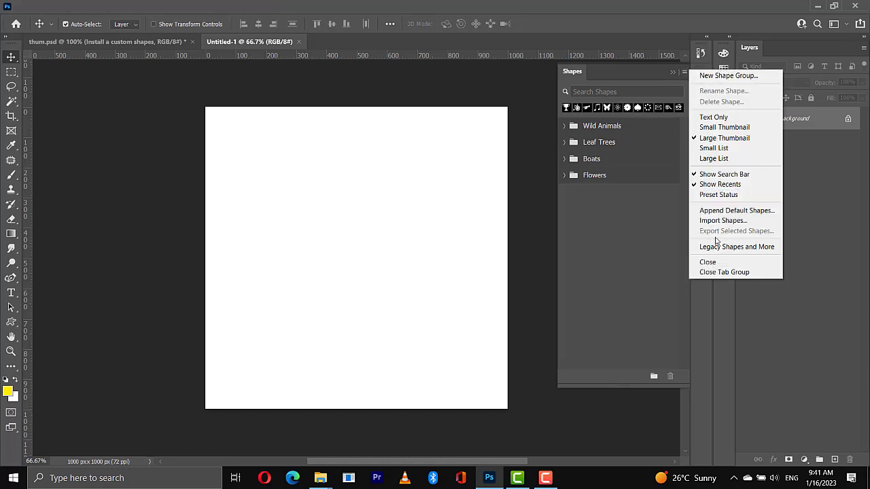
mouse_move(718, 246)
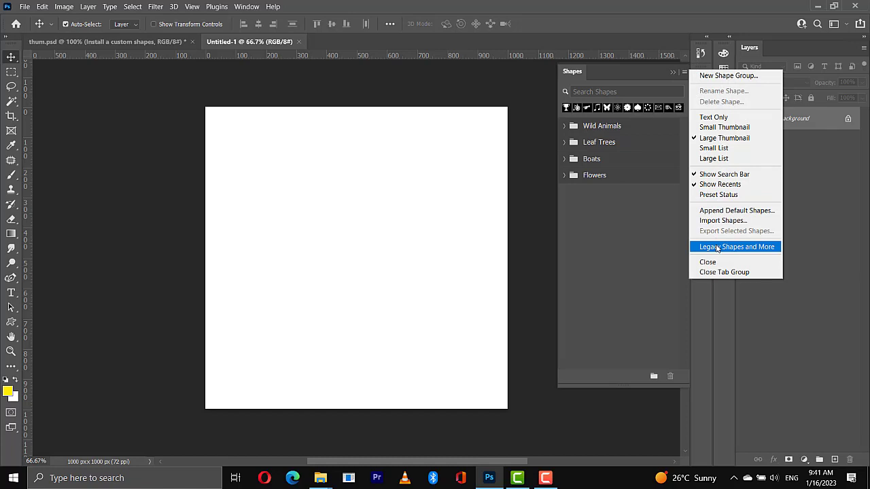
click(734, 247)
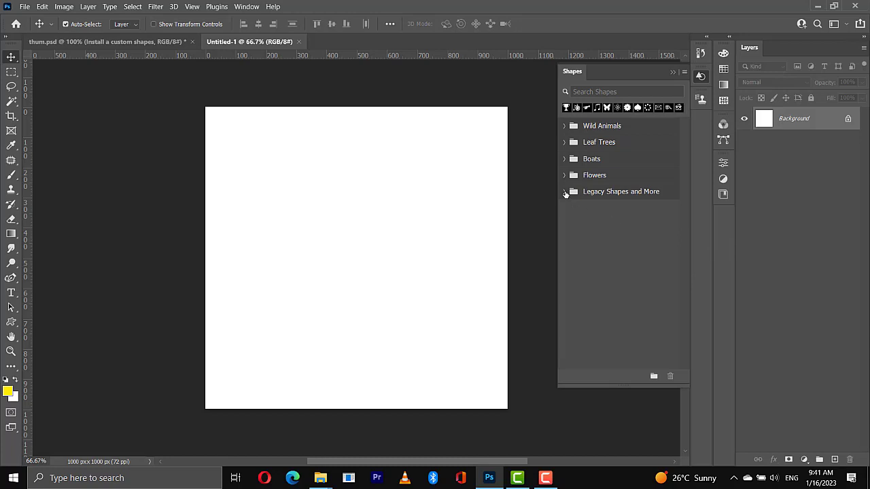
Browse Legacy Shapes and More's 2019 Shapes subfolders, then collapse the group
click(564, 191)
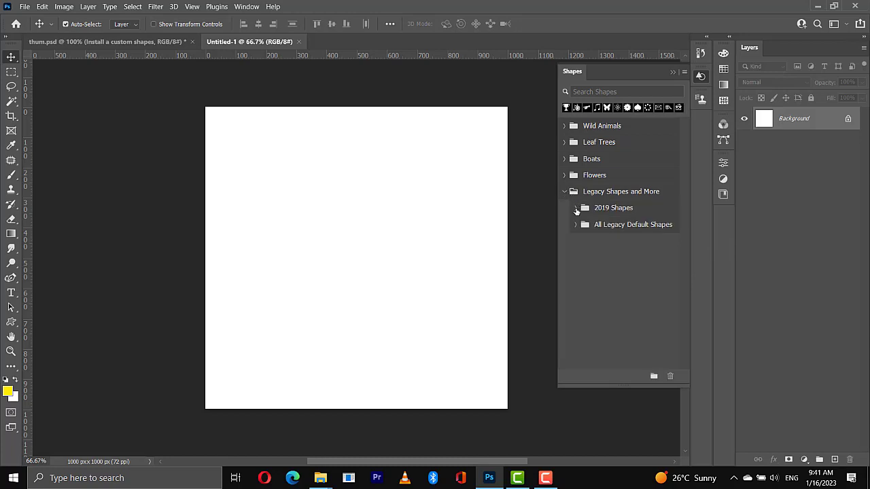
click(575, 207)
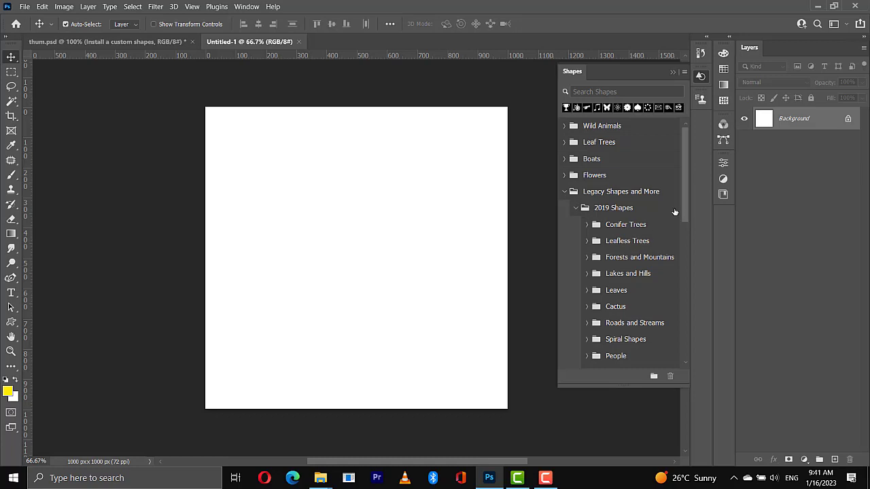
mouse_move(685, 211)
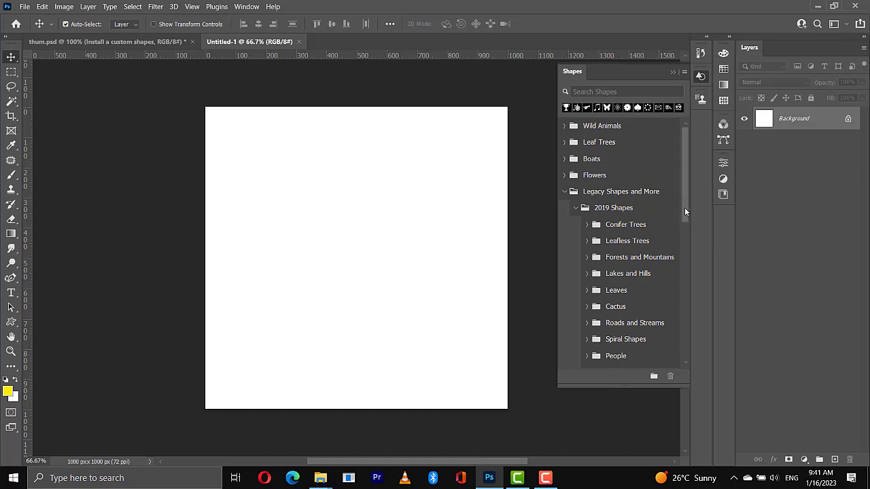
mouse_move(686, 216)
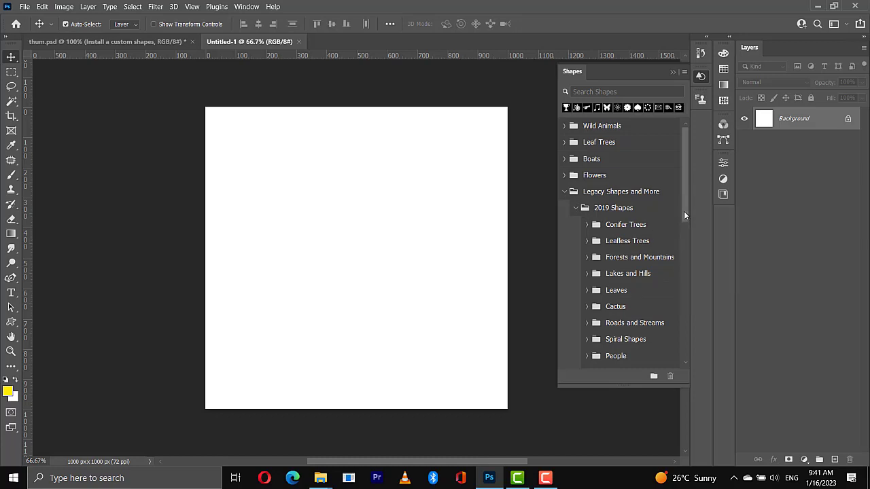
scroll(down, 3)
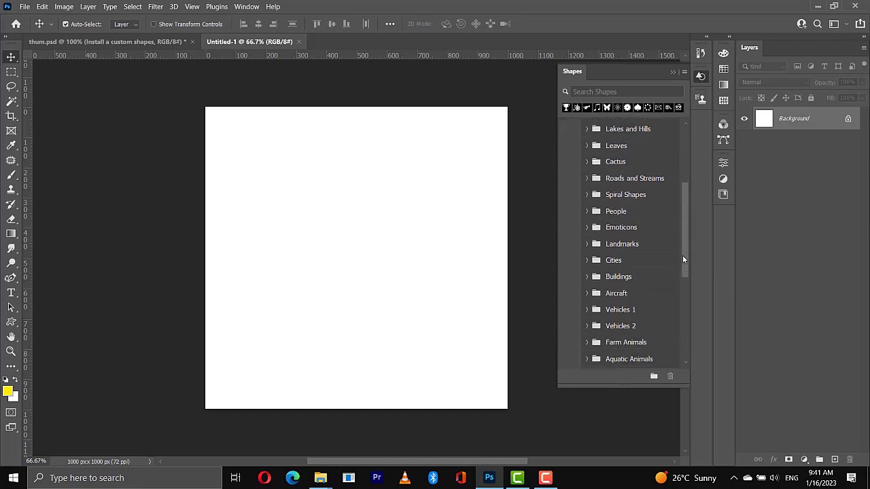
scroll(down, 3)
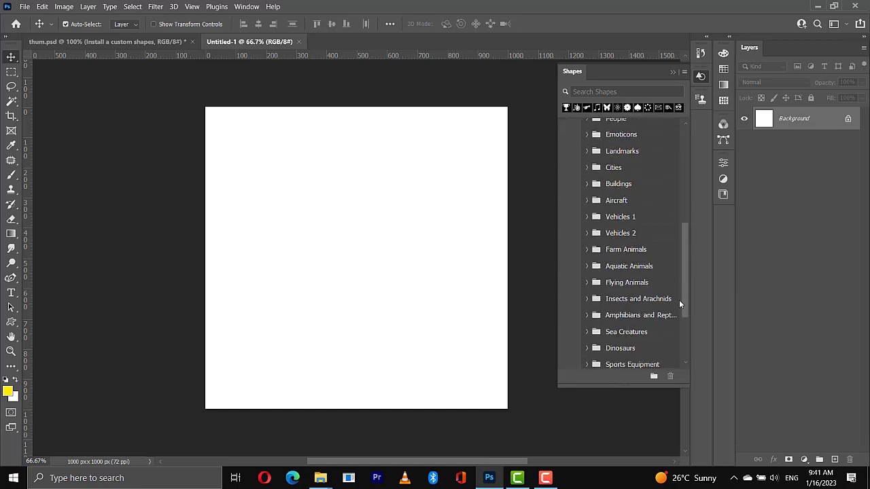
scroll(down, 3)
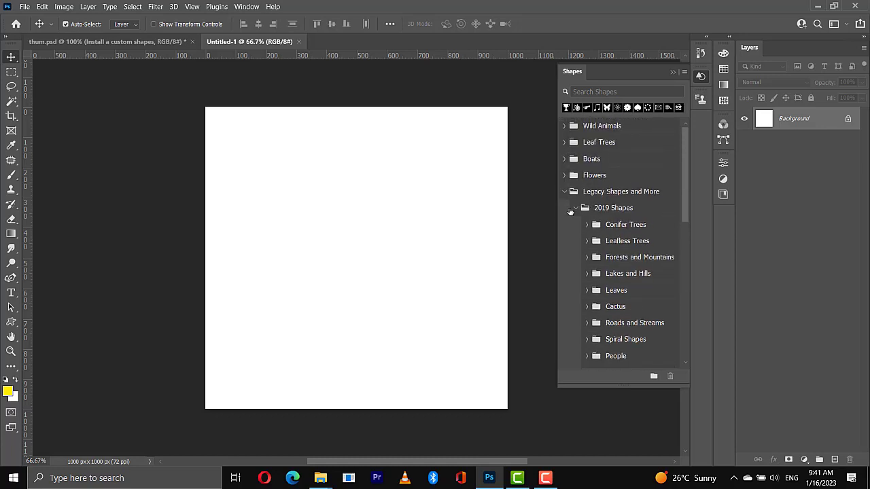
click(564, 191)
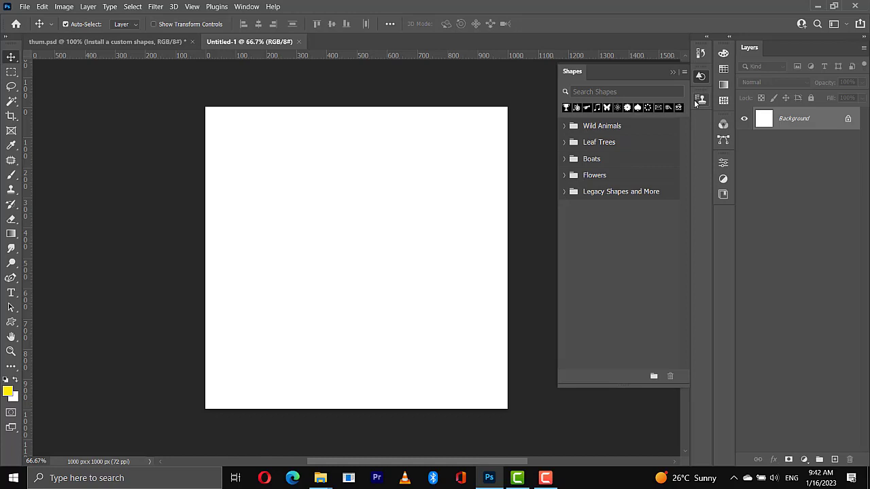
Choose Import Shapes and select naderbella Custom Shapes.csh in the Load dialog
click(683, 72)
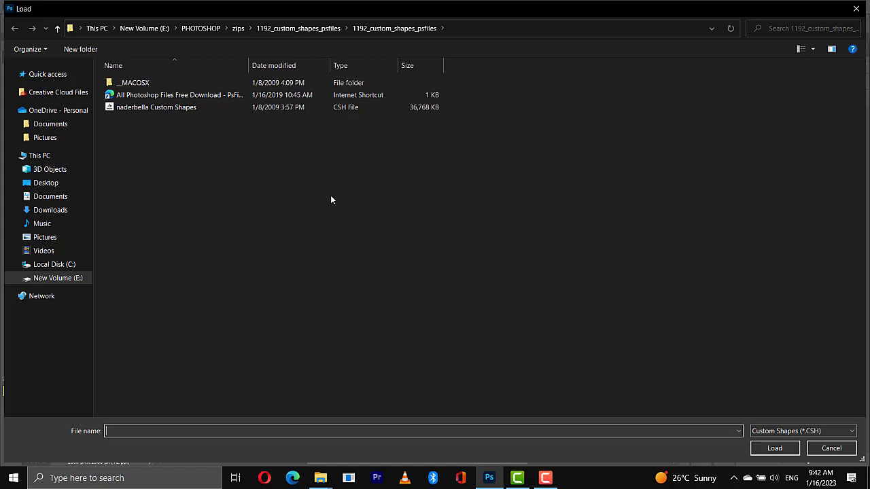
click(156, 107)
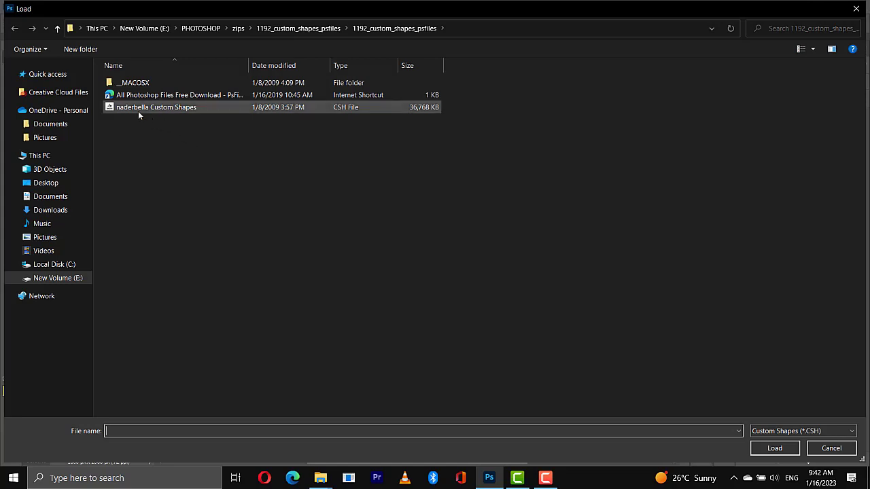
mouse_move(139, 116)
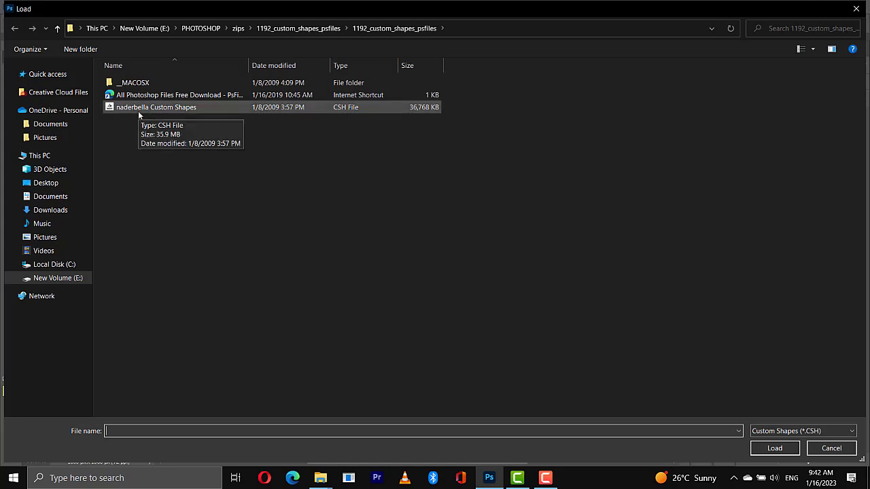
click(156, 108)
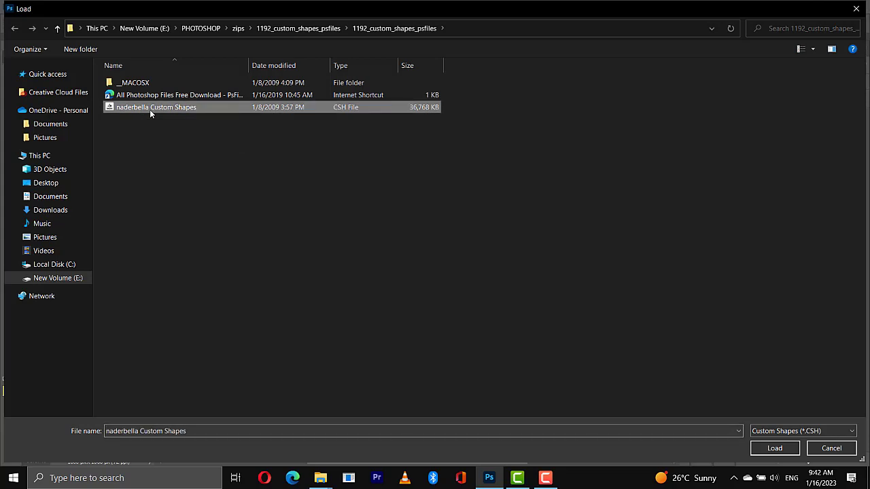
mouse_move(335, 113)
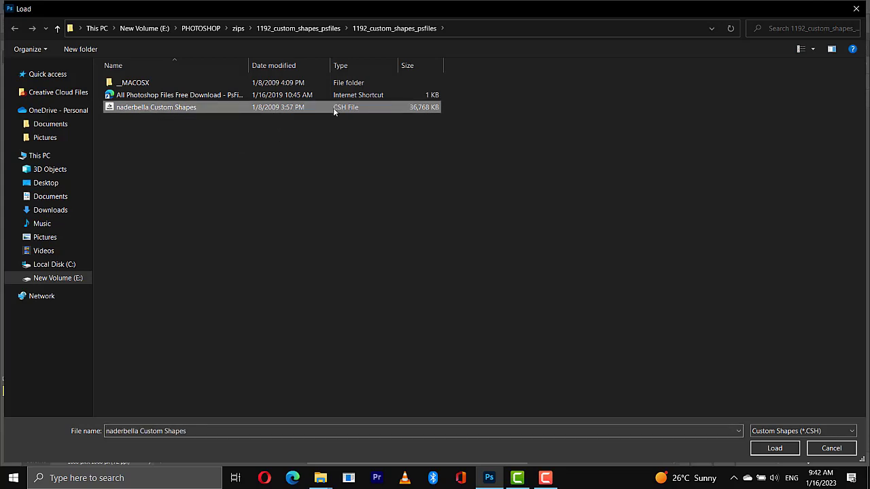
mouse_move(340, 114)
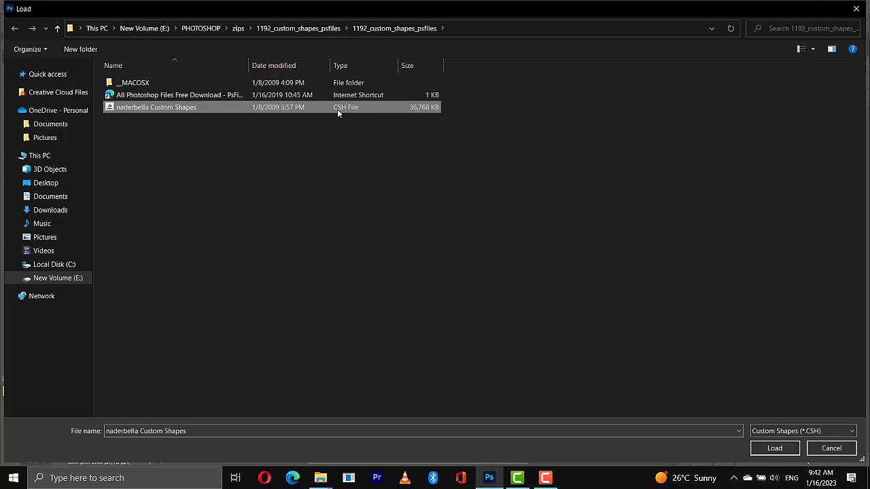
mouse_move(149, 107)
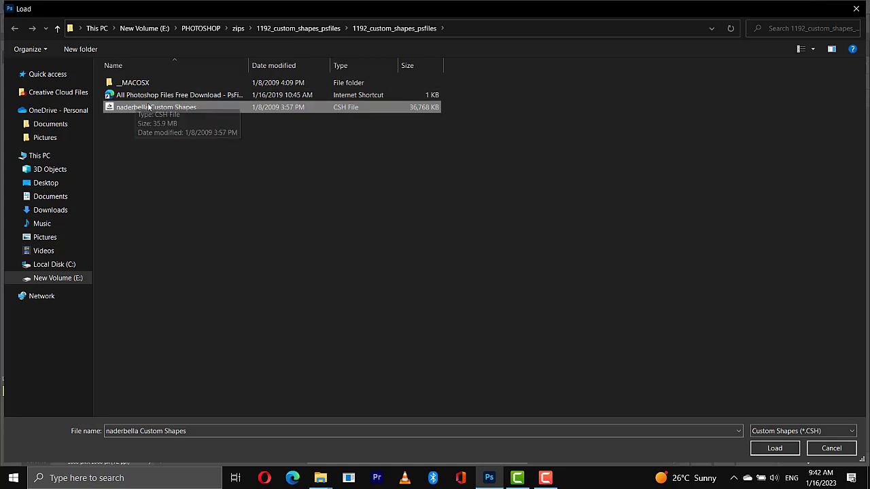
mouse_move(785, 443)
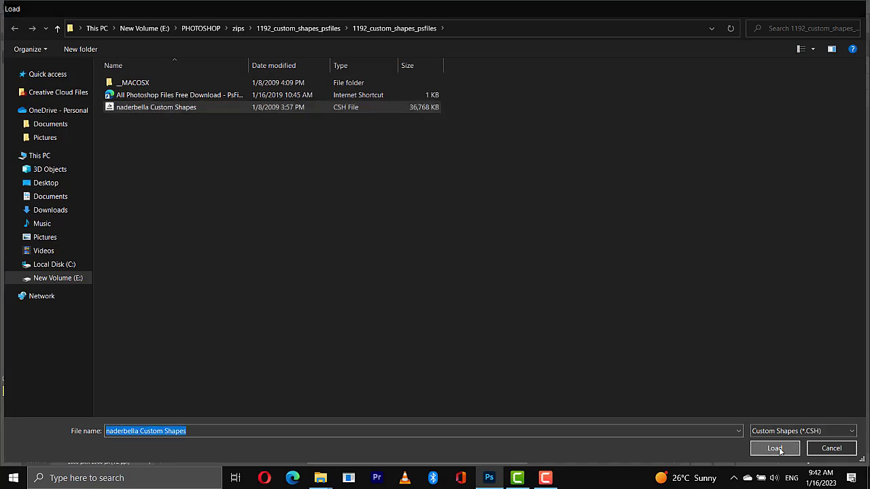
Load naderbella Custom Shapes.csh into the Shapes panel
click(774, 448)
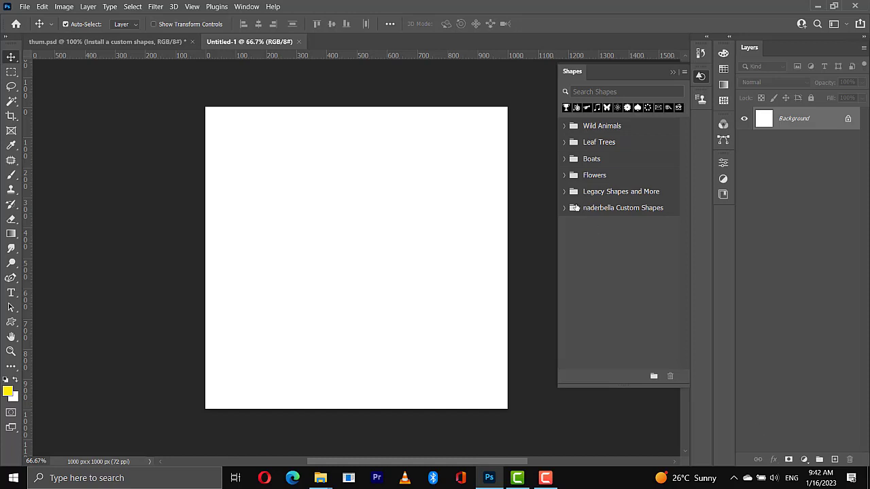
Expand naderbella Custom Shapes and scroll through its road signs, gears, arrows and frames
click(565, 207)
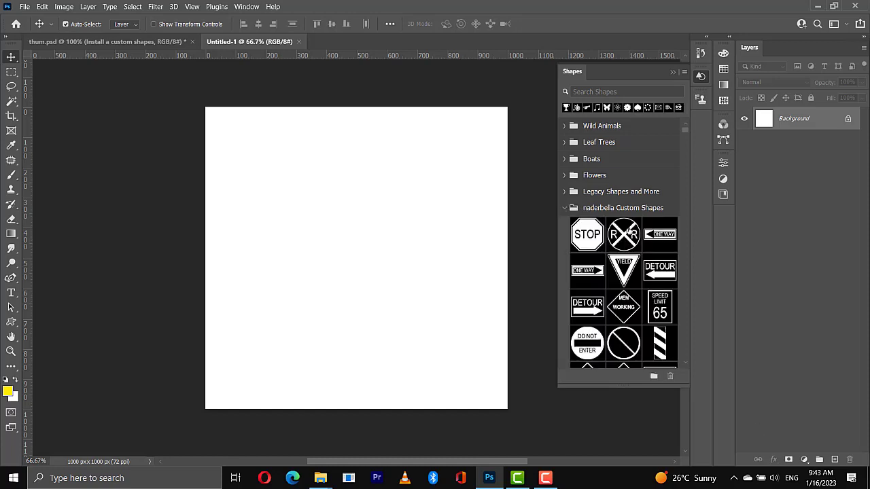
mouse_move(684, 135)
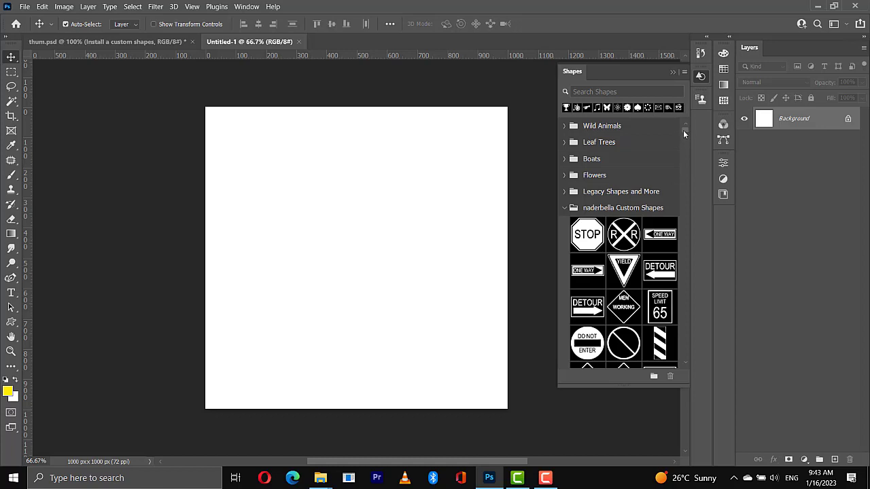
scroll(down, 3)
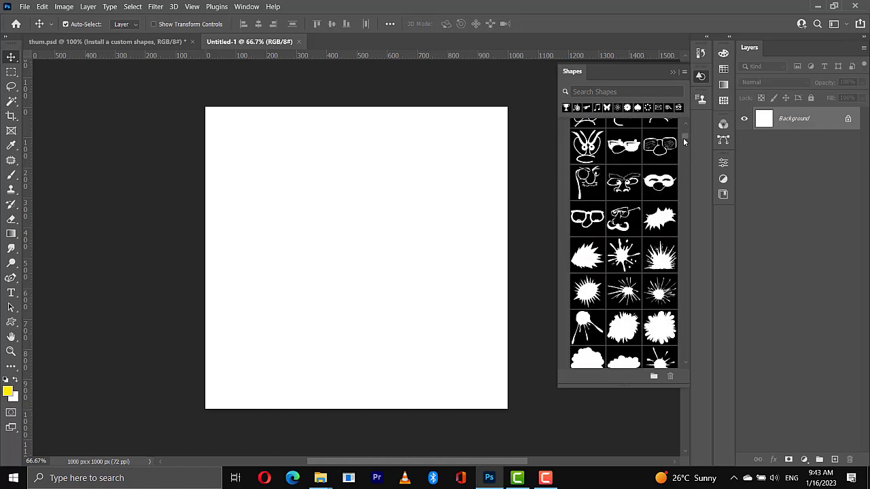
scroll(down, 3)
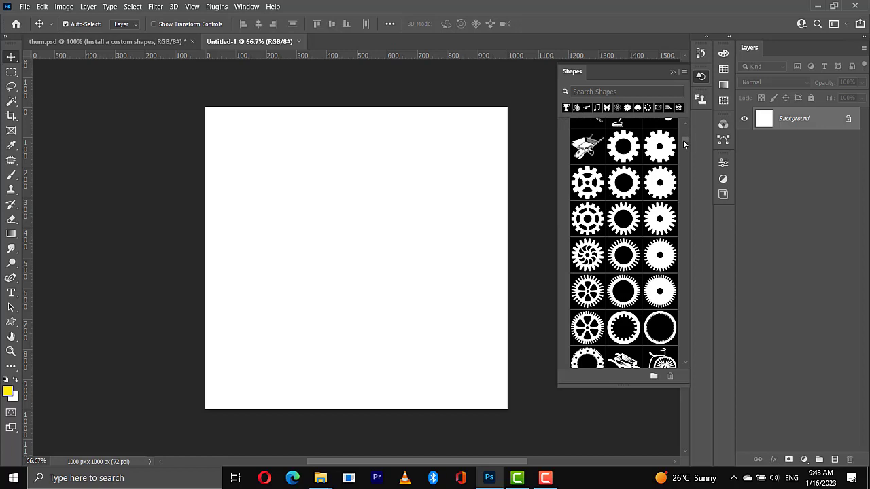
scroll(down, 3)
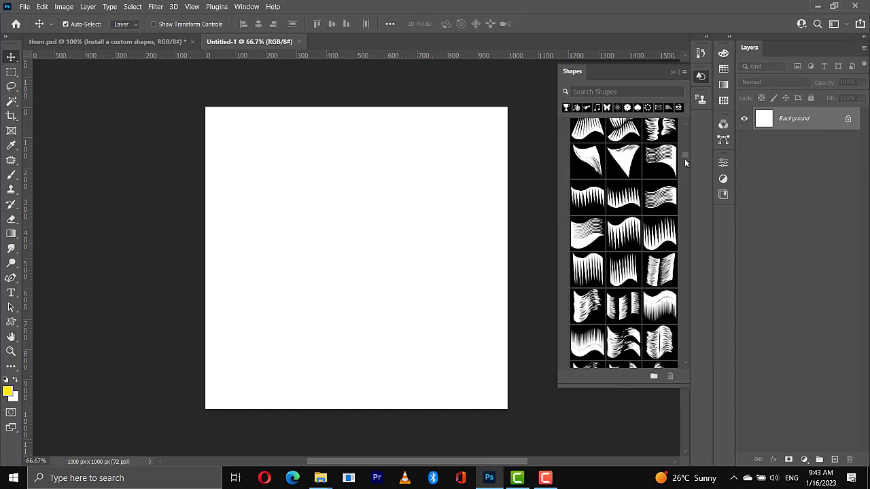
scroll(down, 3)
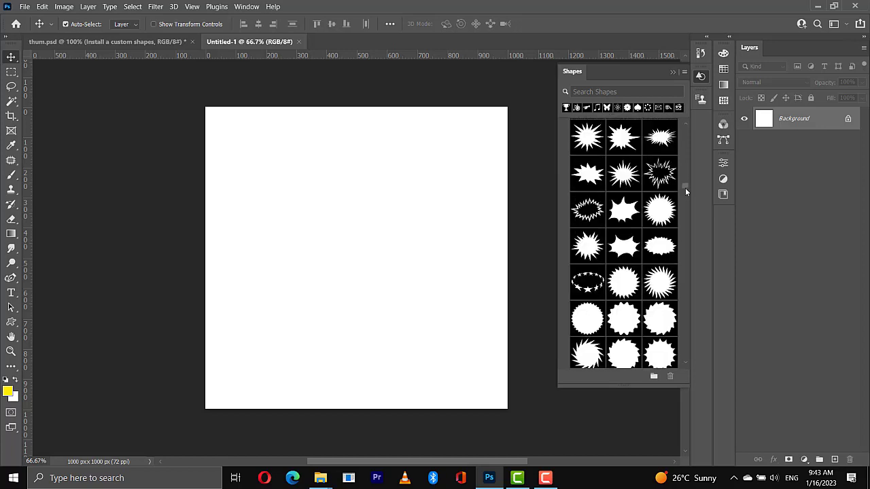
scroll(down, 3)
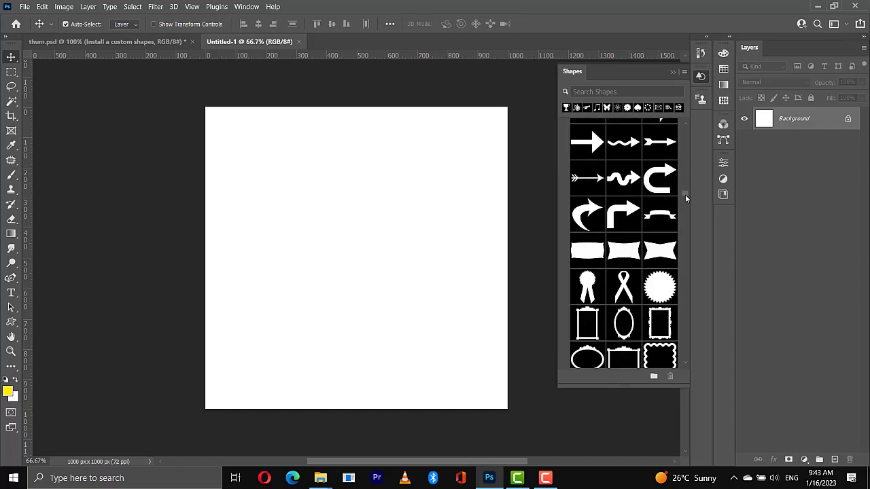